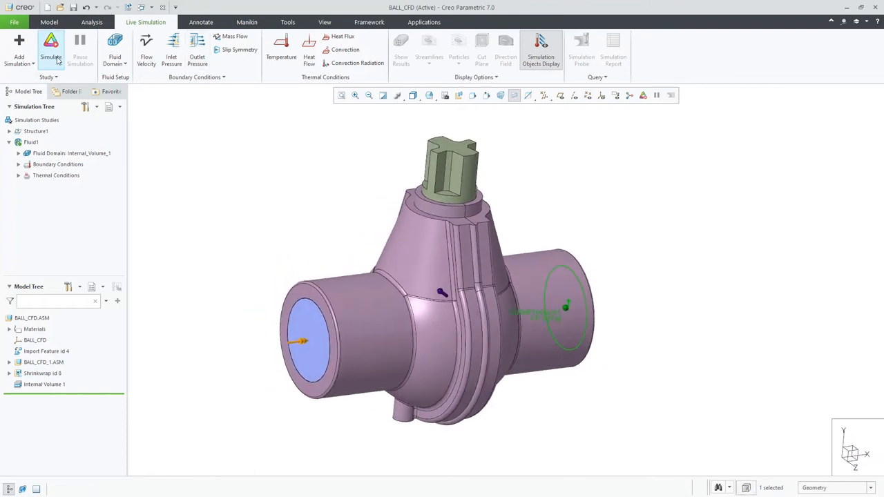
Step: Simulate the ball valve flow, preview streamlines, then restore the velocity colouring of the fluid
left_click(50, 49)
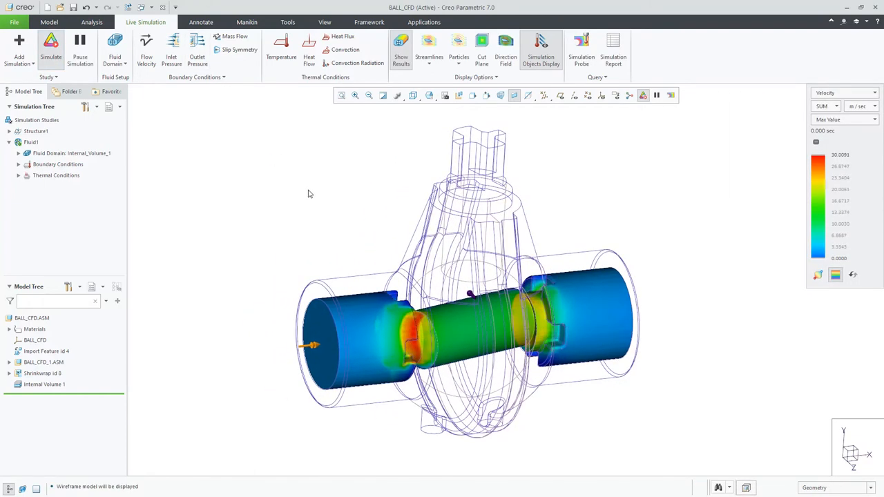
left_click(401, 44)
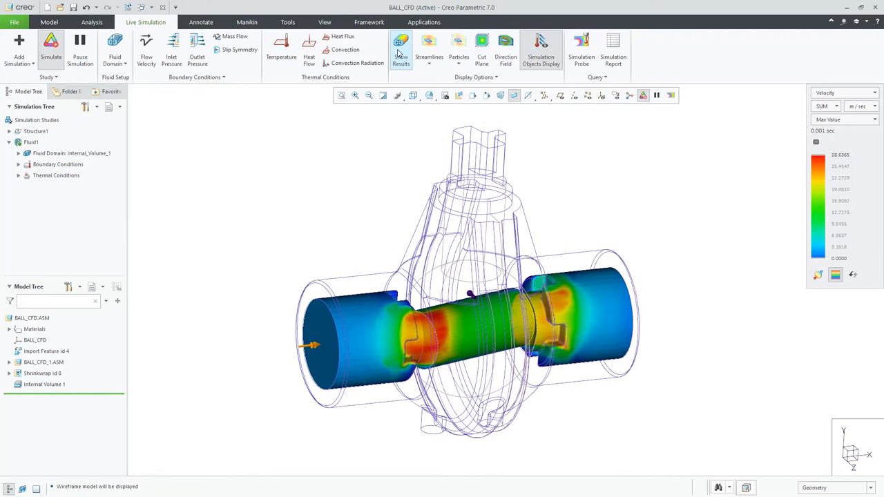
left_click(428, 43)
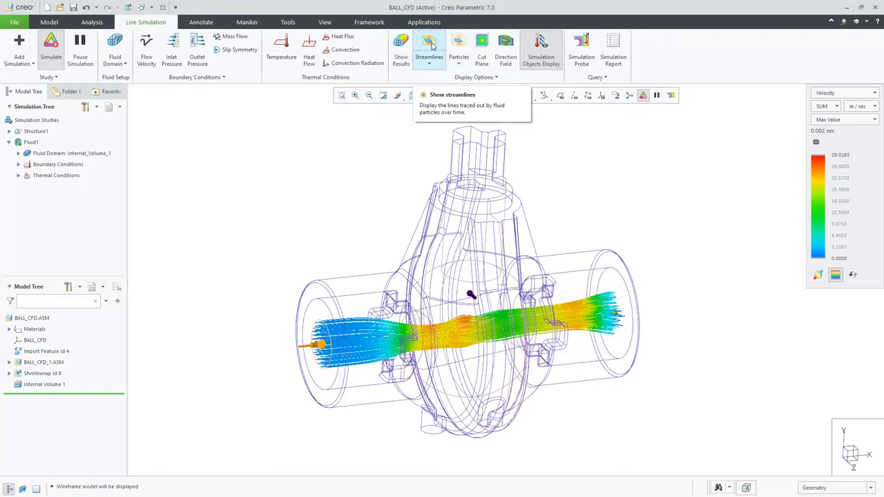
left_click(480, 44)
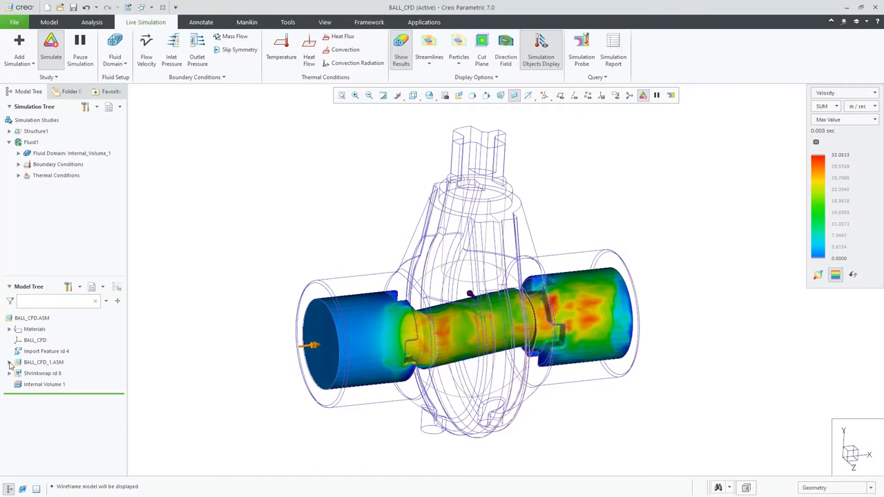
left_click(48, 22)
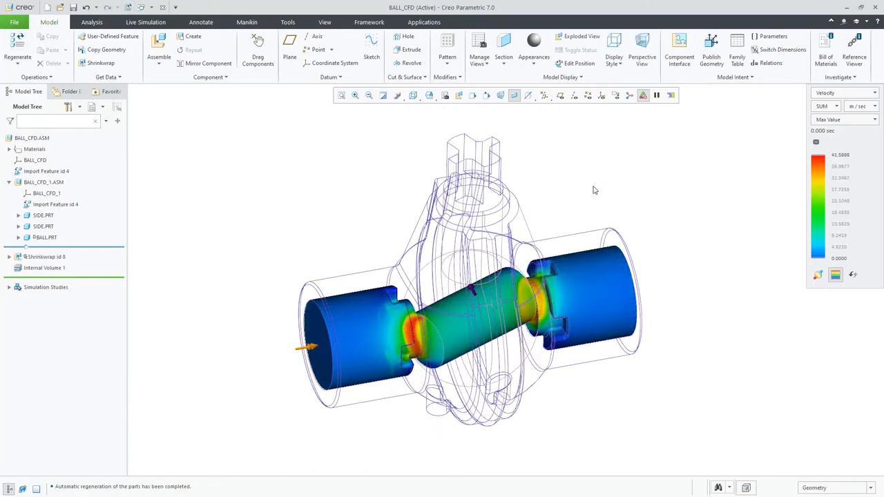
Step: Reposition the valve ball component so the live velocity field regenerates
left_click(146, 22)
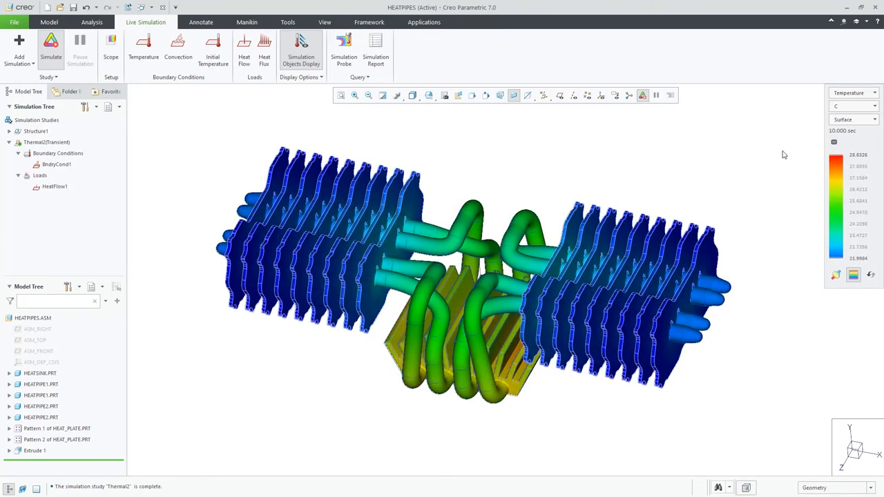
Step: Add an Initial Temperature condition to the heat pipe study and pick its geometry reference
left_click(213, 53)
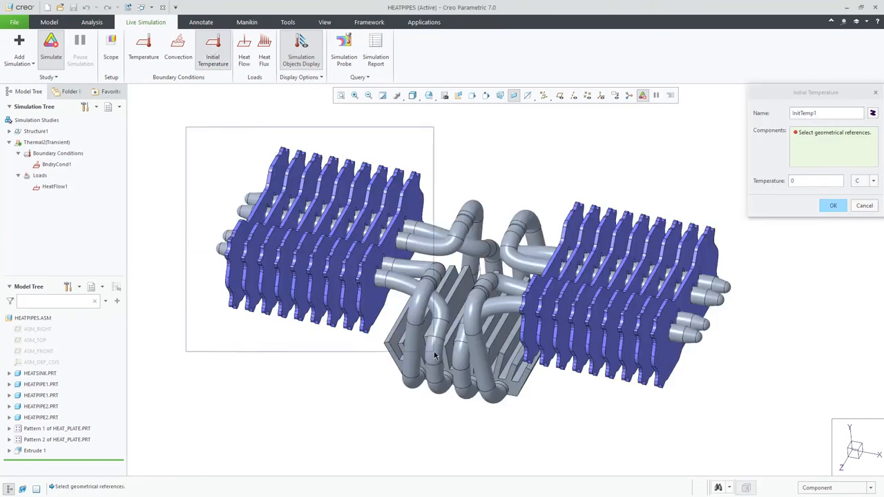
left_click(833, 205)
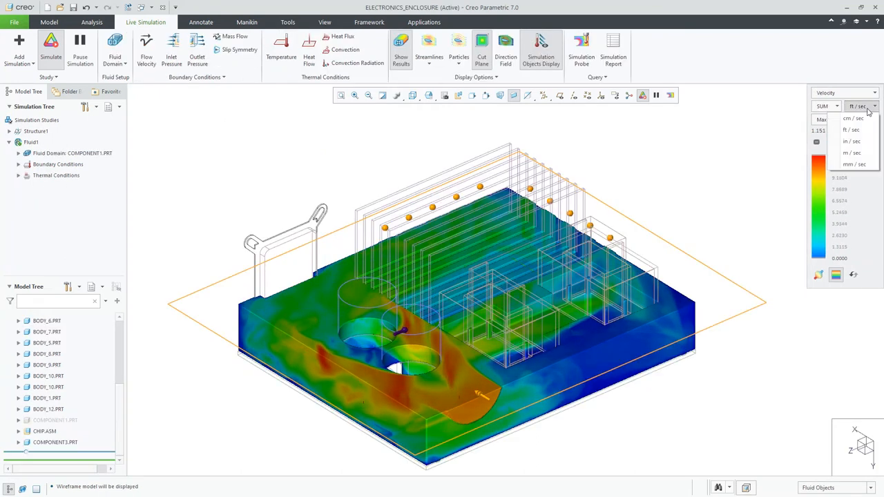
Step: Switch the enclosure velocity legend to another velocity unit
left_click(852, 152)
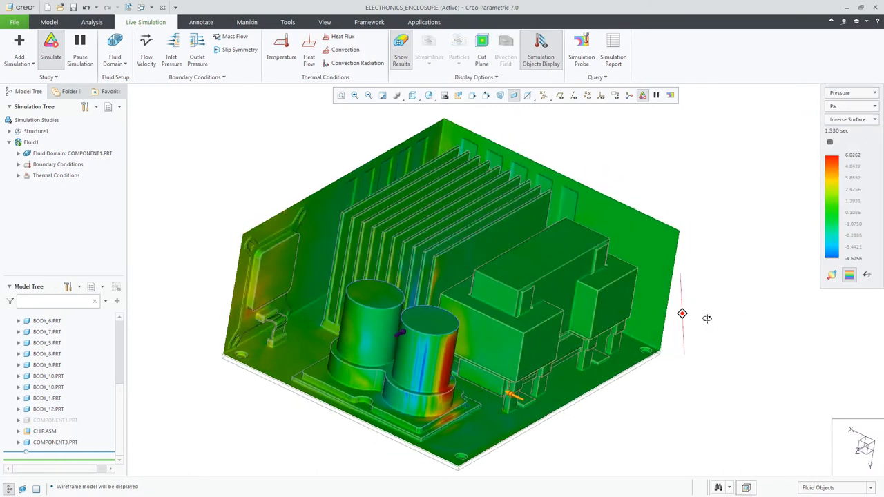
Step: Place an On Point pressure probe on the tall cylinder and review its pressure-over-time graph
left_click(580, 48)
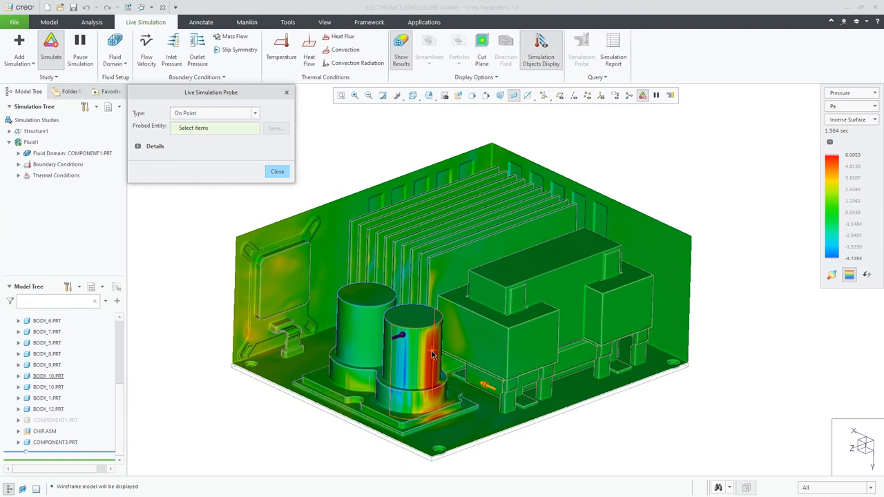
left_click(431, 353)
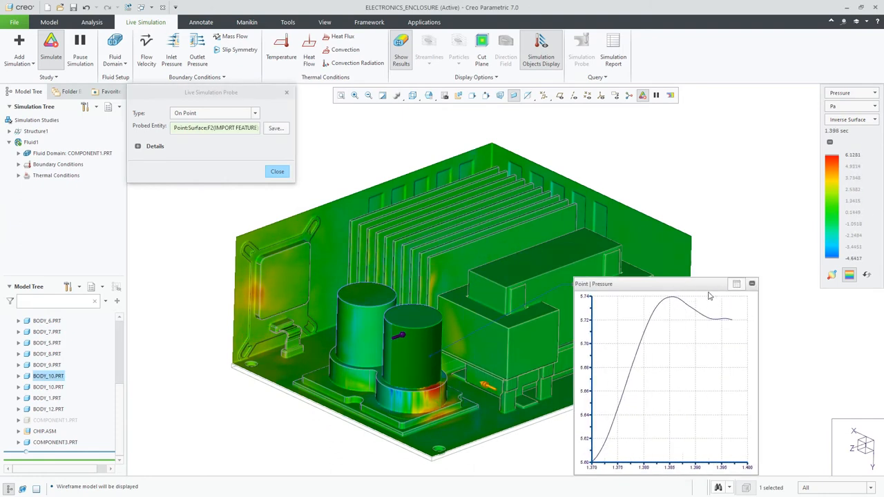
left_click(276, 171)
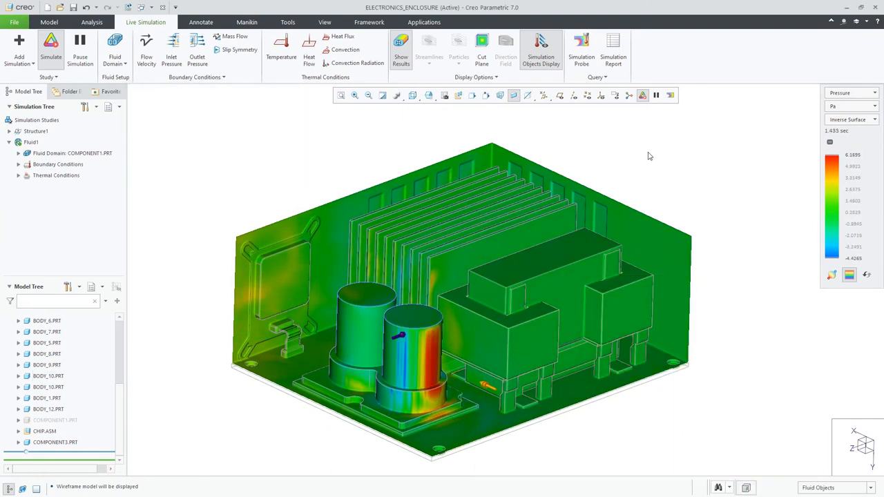